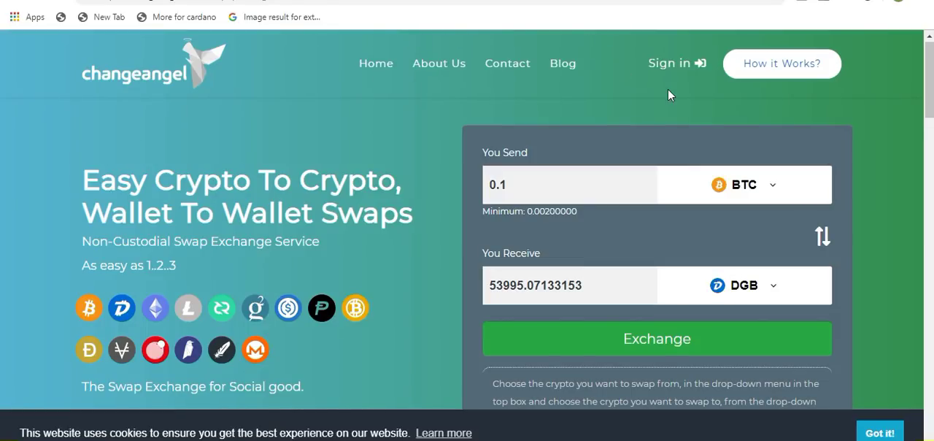
mouse_move(669, 90)
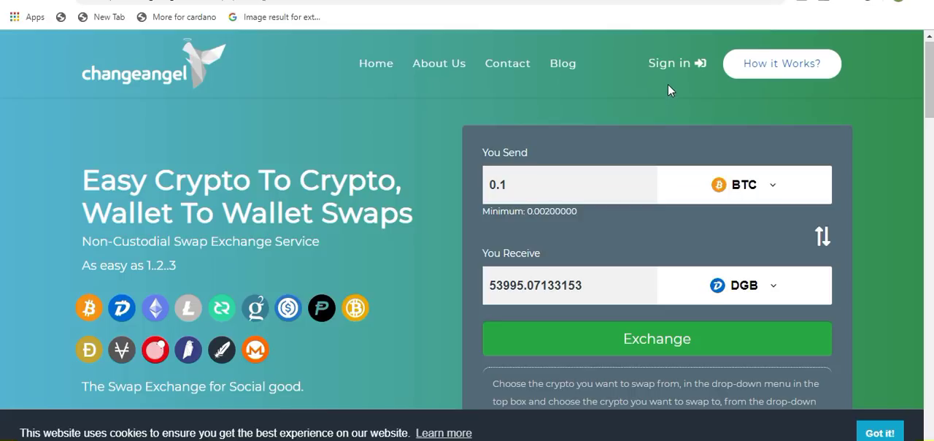
mouse_move(671, 66)
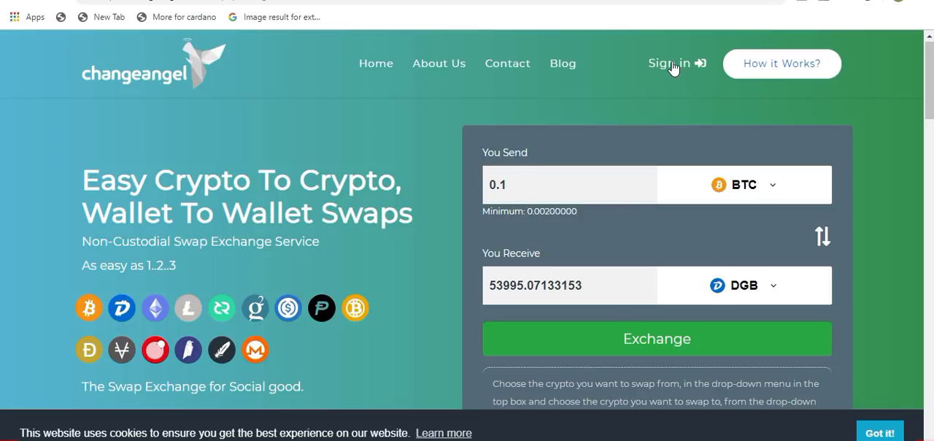
Sign in to the ChangeAngel account from the top of the page
click(669, 63)
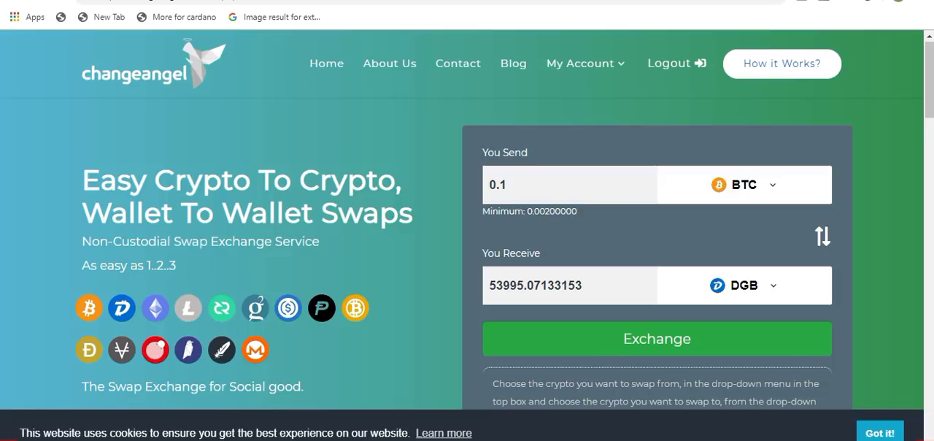
mouse_move(736, 171)
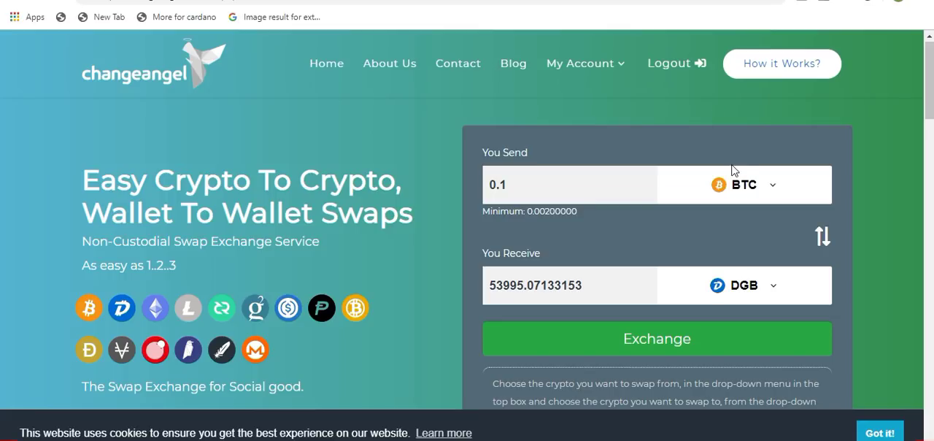
Choose LTC Litecoin as the coin to send
click(742, 184)
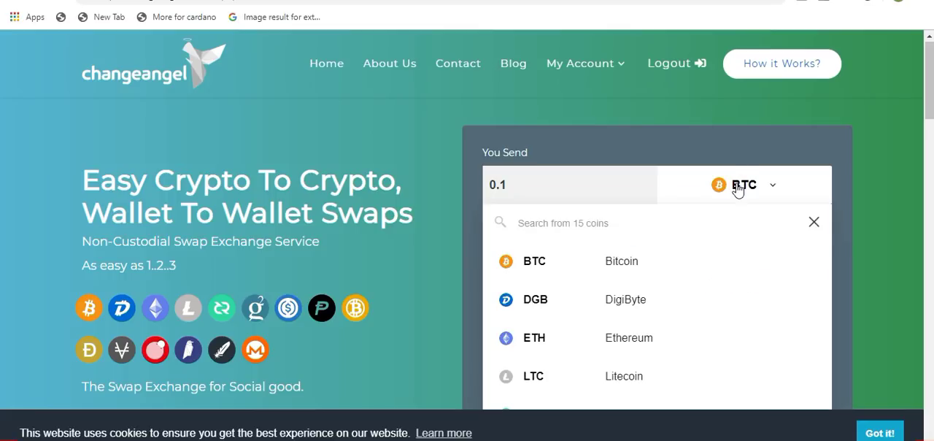
scroll(down, 3)
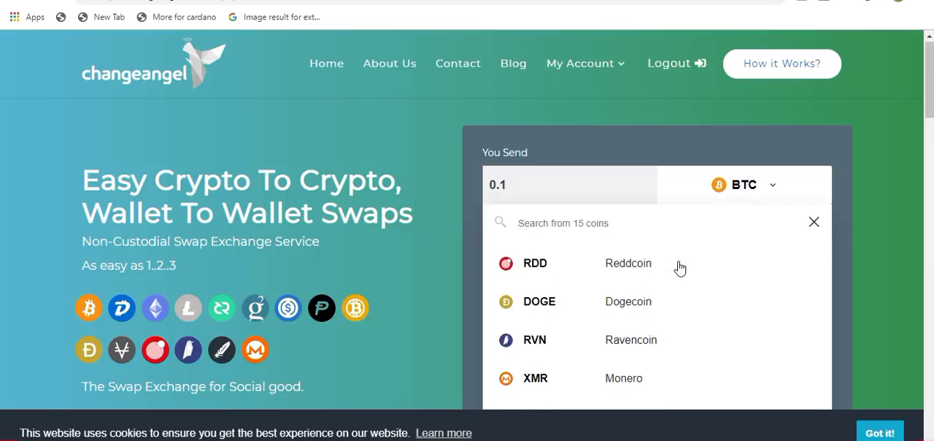
scroll(down, 3)
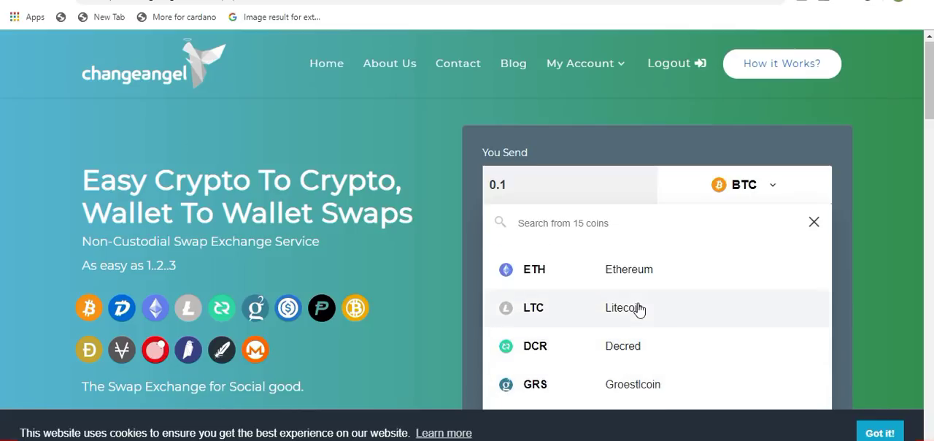
mouse_move(648, 317)
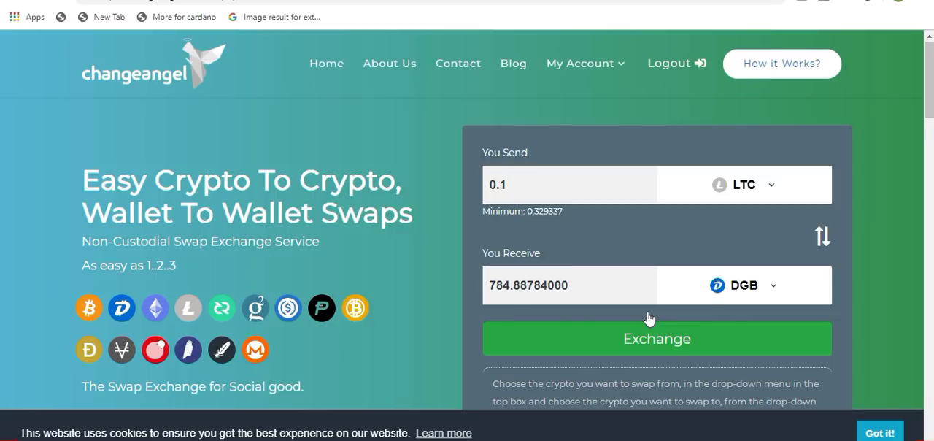
mouse_move(740, 285)
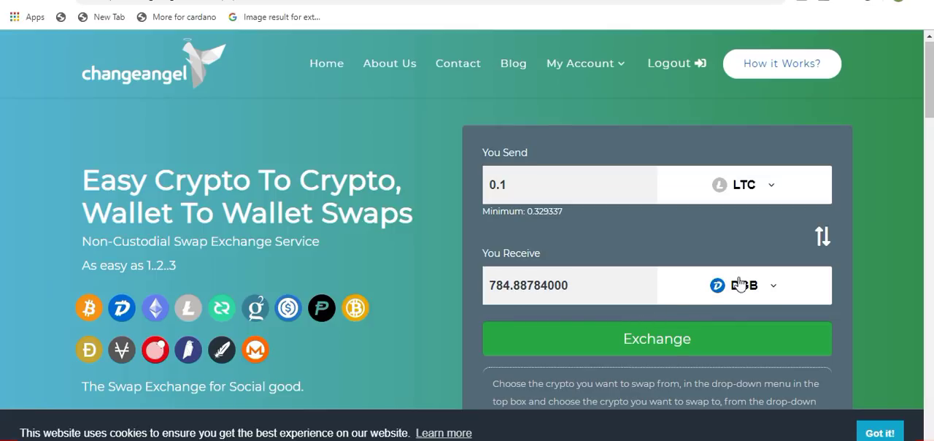
Check the receive coin list still has DGB DigiByte selected
click(744, 285)
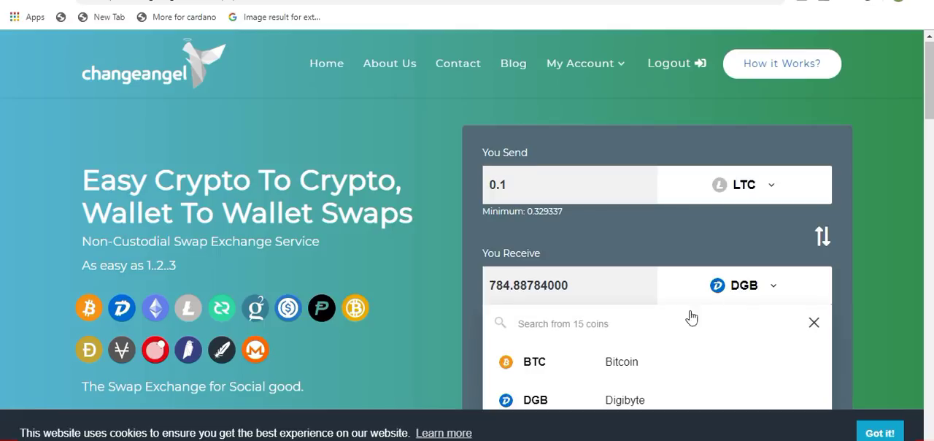
scroll(down, 3)
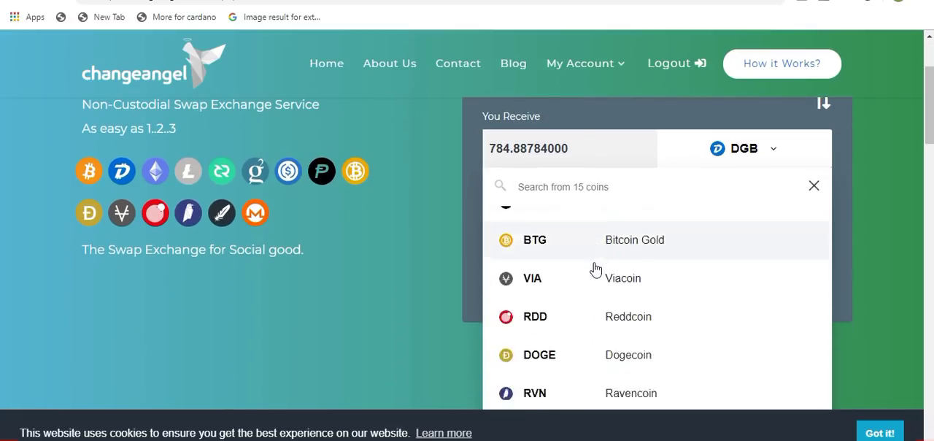
scroll(down, 3)
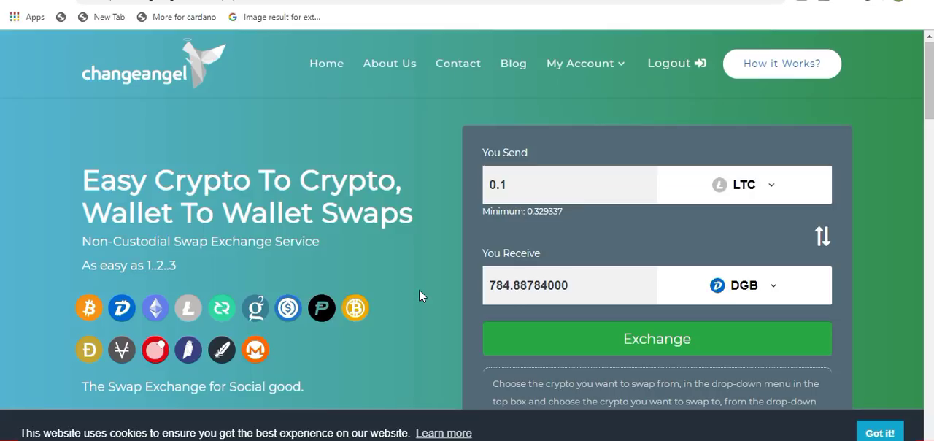
mouse_move(420, 295)
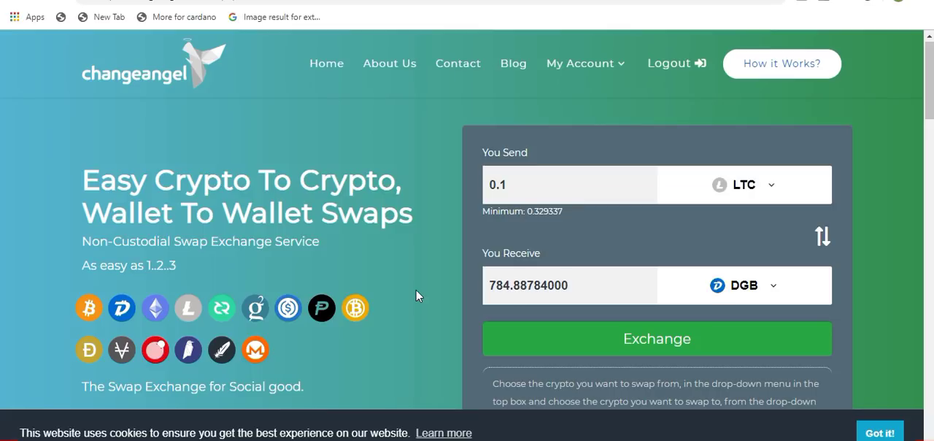
Enter 0.4 LTC as the send amount and start the exchange for about 3141.53 DGB
text(0.4)
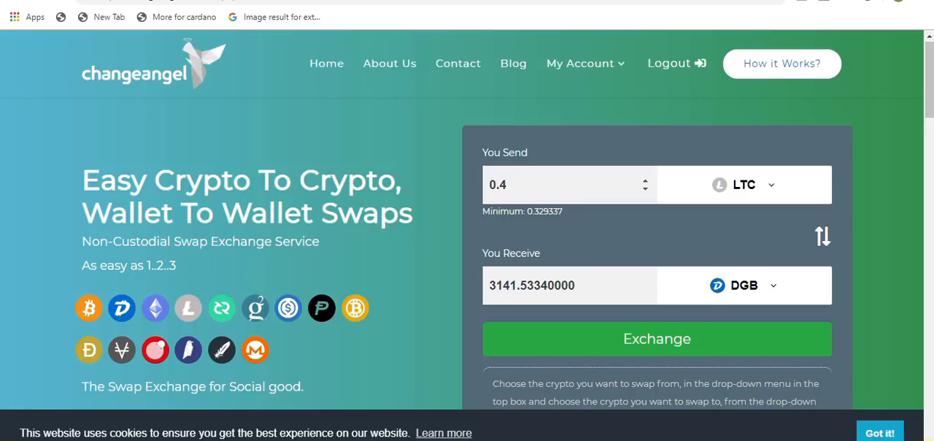
mouse_move(579, 343)
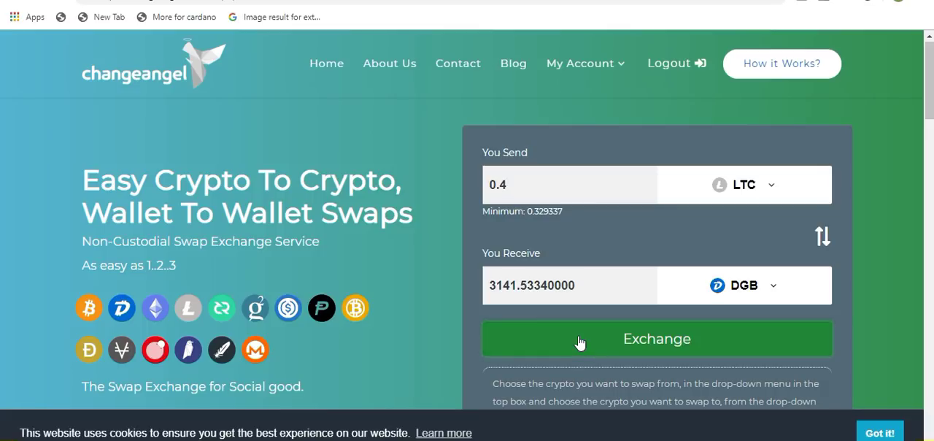
click(657, 339)
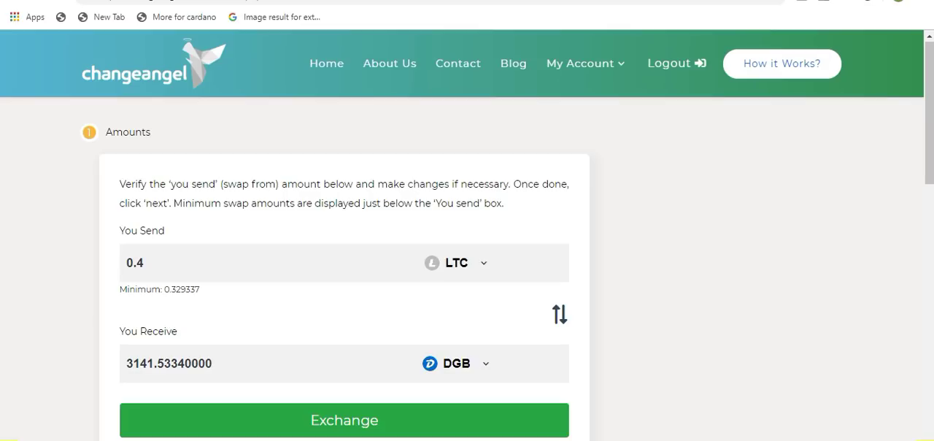
mouse_move(364, 286)
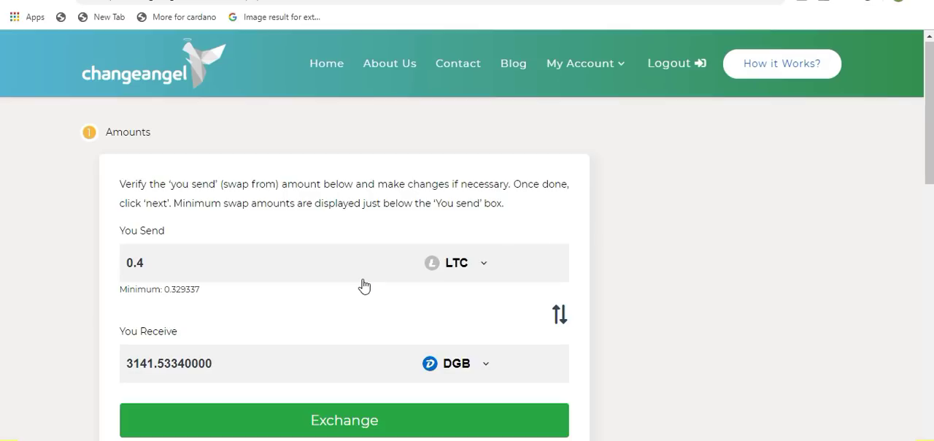
click(345, 420)
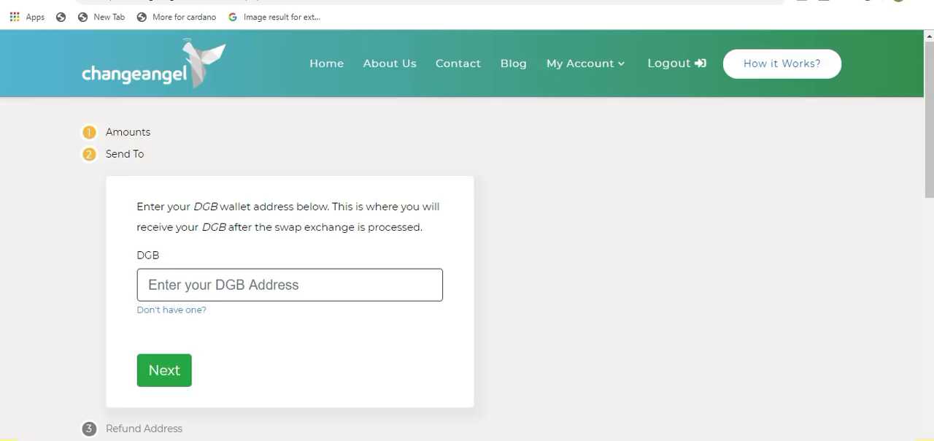
text(D8bDAQxJkxZwpEnGmpE7buAtew2x8qxNBw)
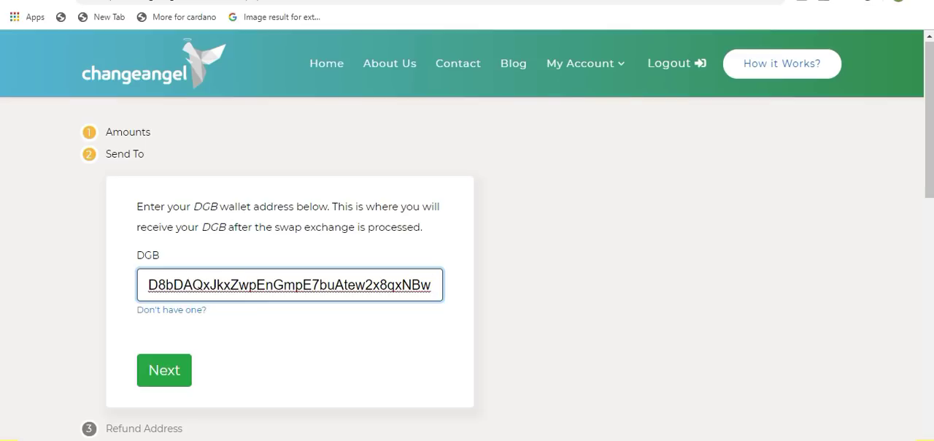
click(163, 369)
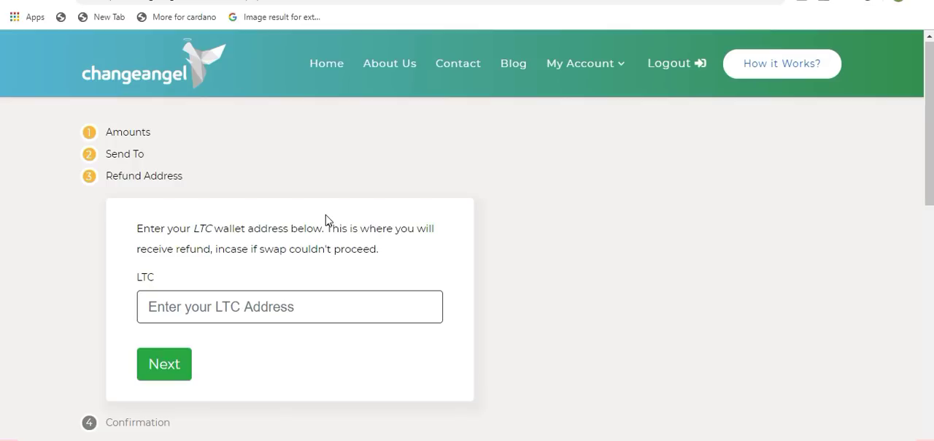
text(MFLGxhLnniRpZoVbuSvL5xD6S4kf44weNG)
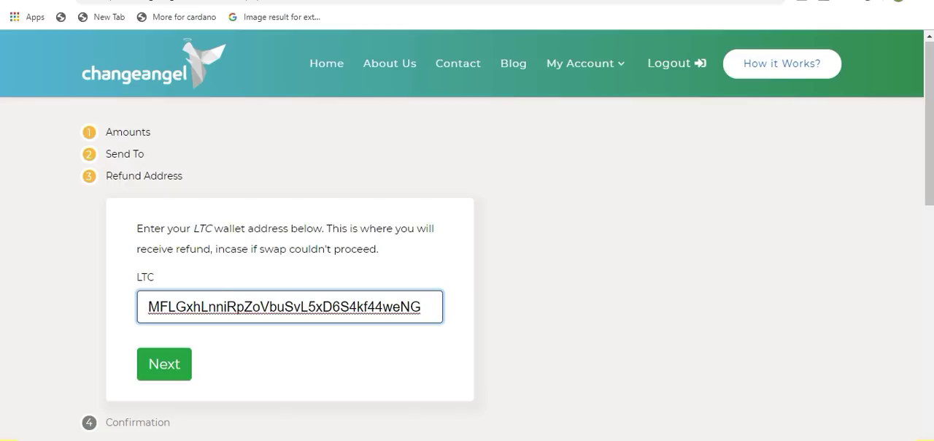
click(164, 363)
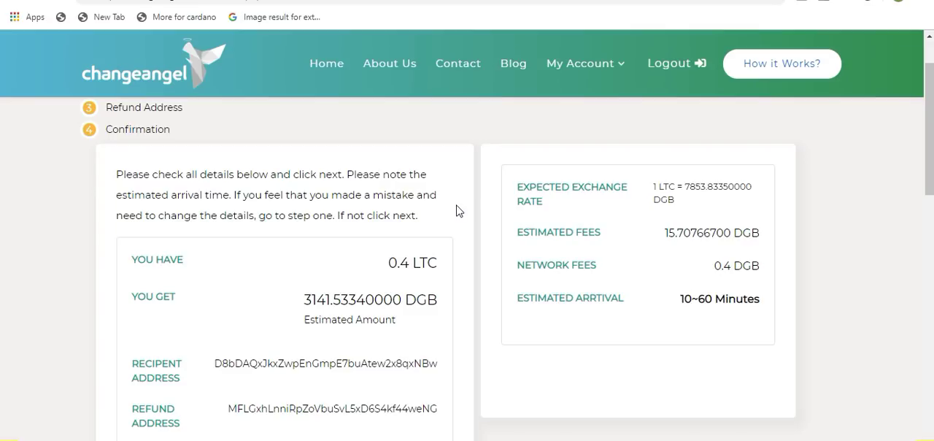
mouse_move(450, 219)
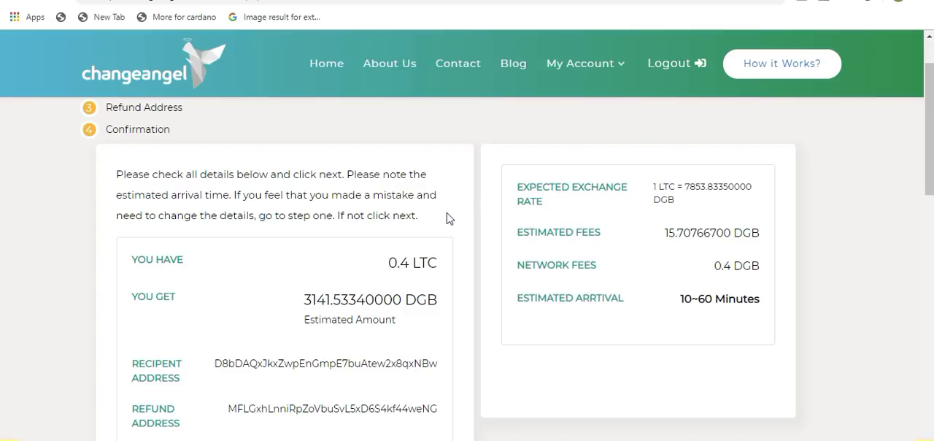
mouse_move(447, 220)
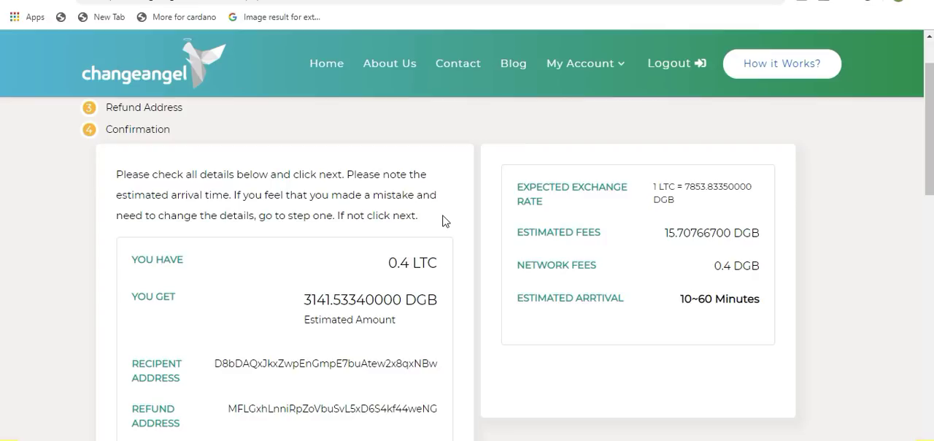
mouse_move(435, 222)
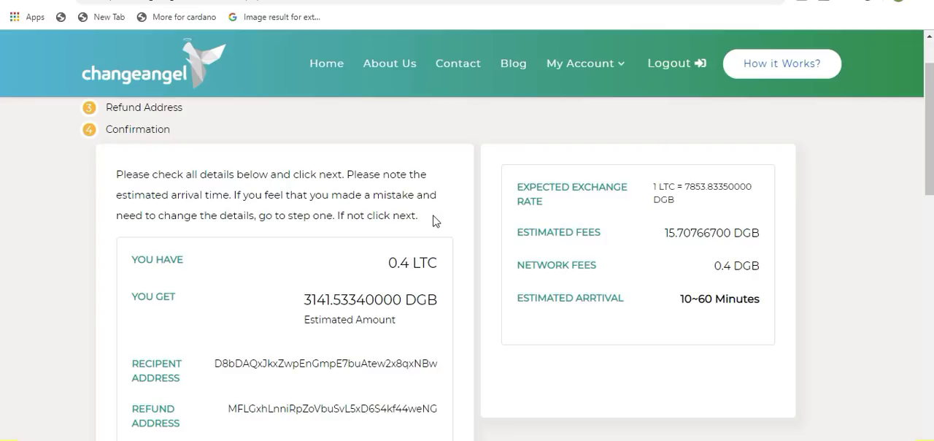
Tick the AML/KYC acknowledgement and confirm the 0.4 LTC to 3141.5334 DGB swap
scroll(down, 3)
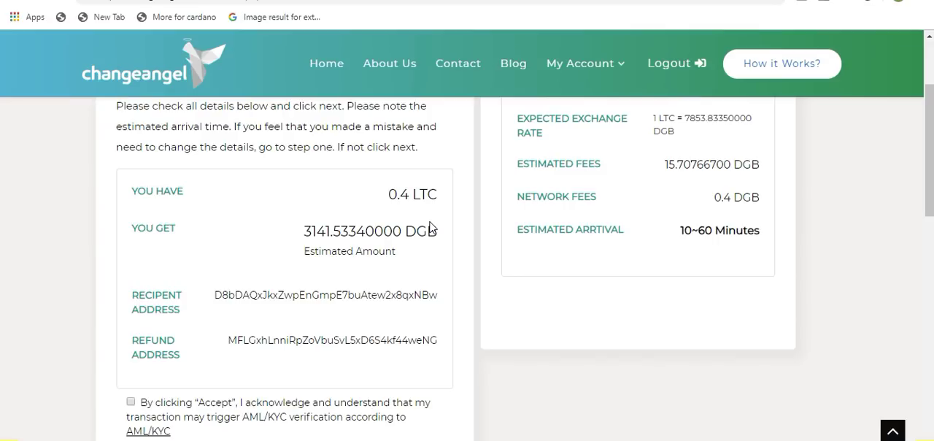
mouse_move(291, 399)
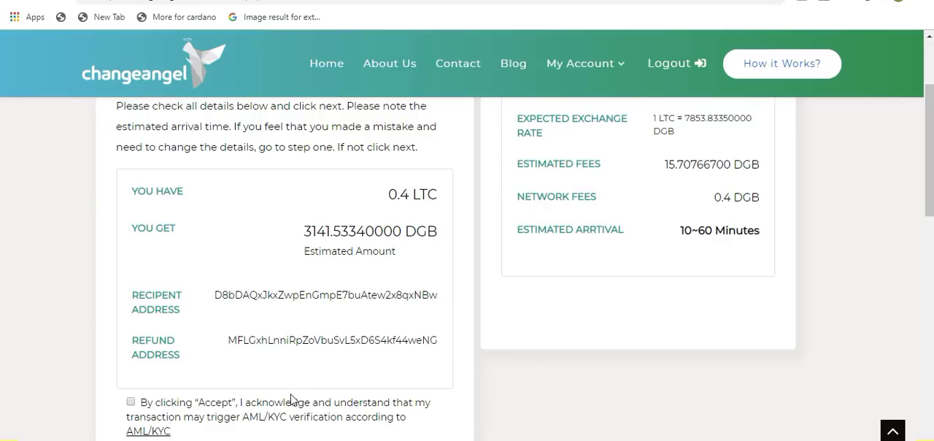
mouse_move(210, 414)
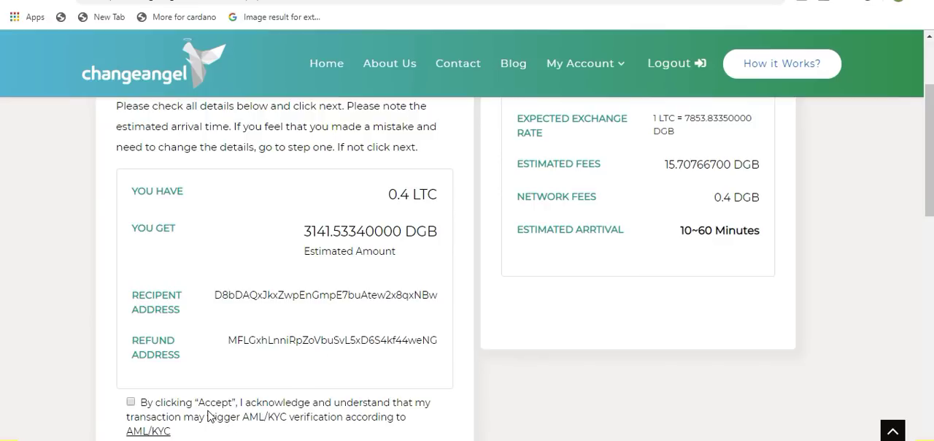
mouse_move(231, 438)
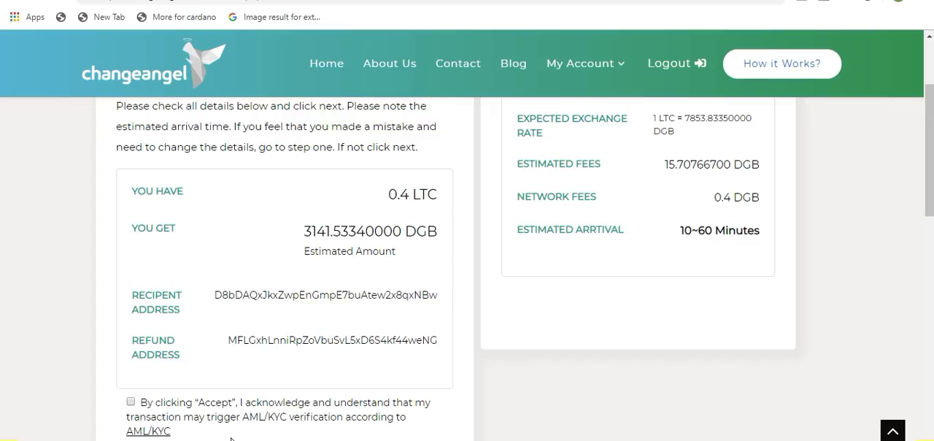
click(131, 401)
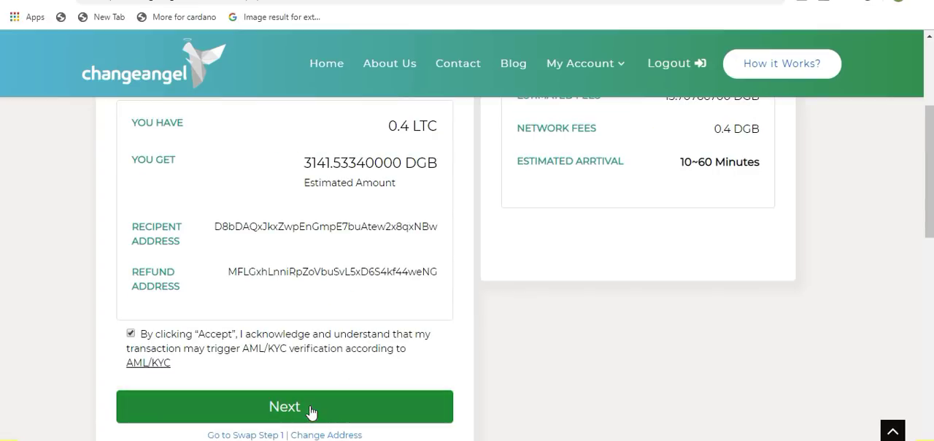
click(283, 406)
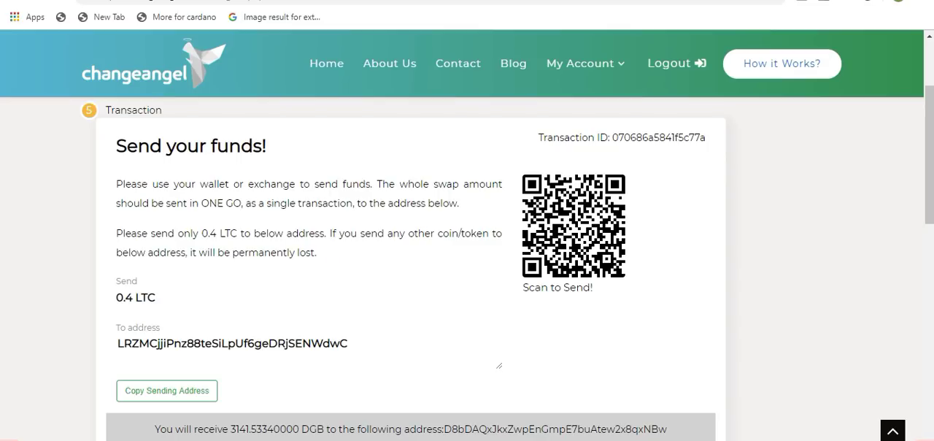
Scroll the Send your funds page to review the LTC deposit address, QR code and notes
scroll(down, 3)
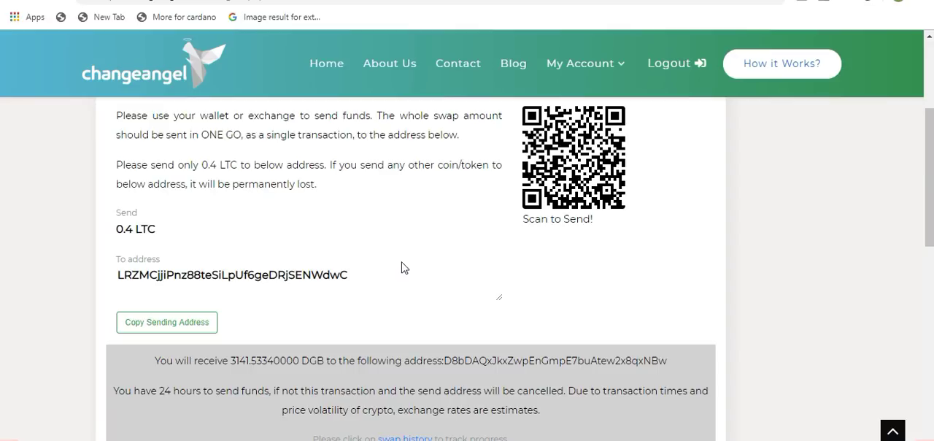
scroll(down, 3)
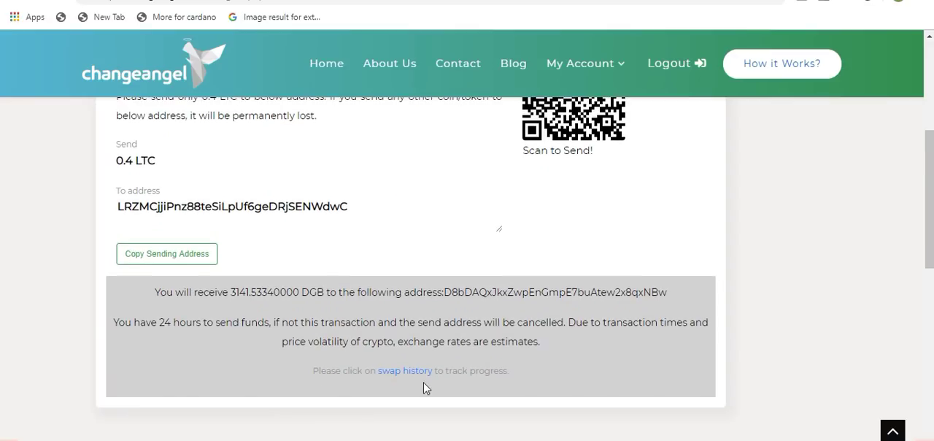
mouse_move(406, 371)
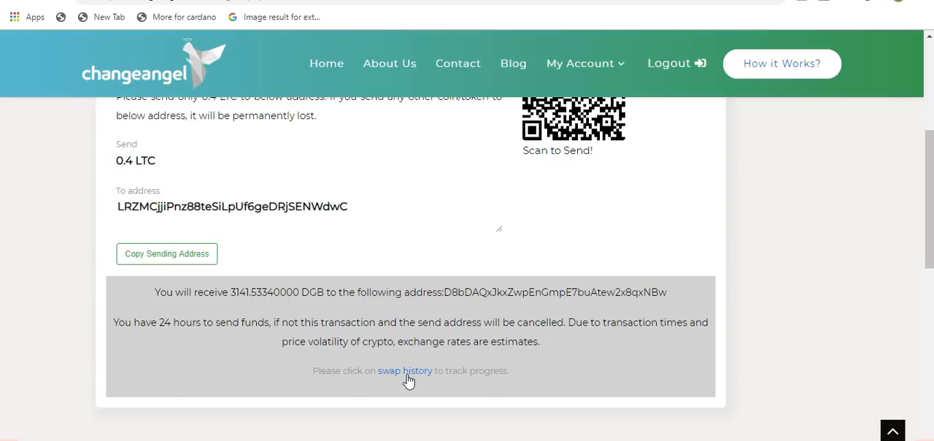